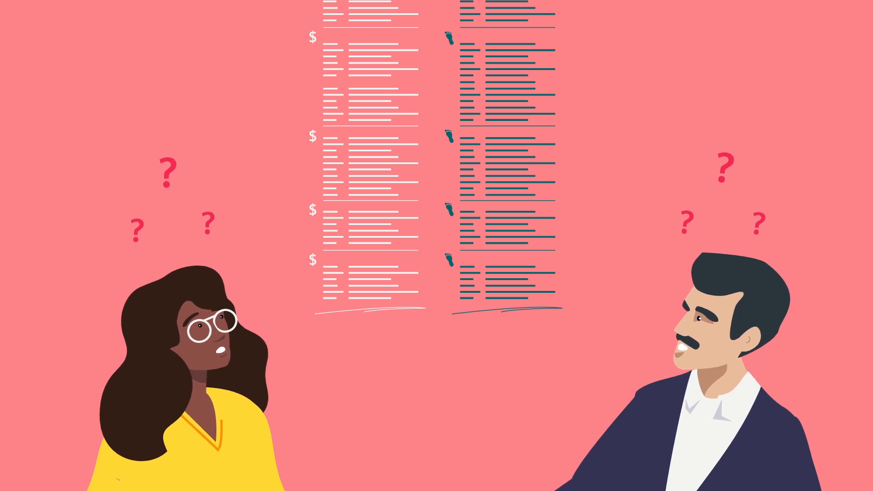
{"action": "scroll", "scroll_direction": "down", "scroll_amount": 3}
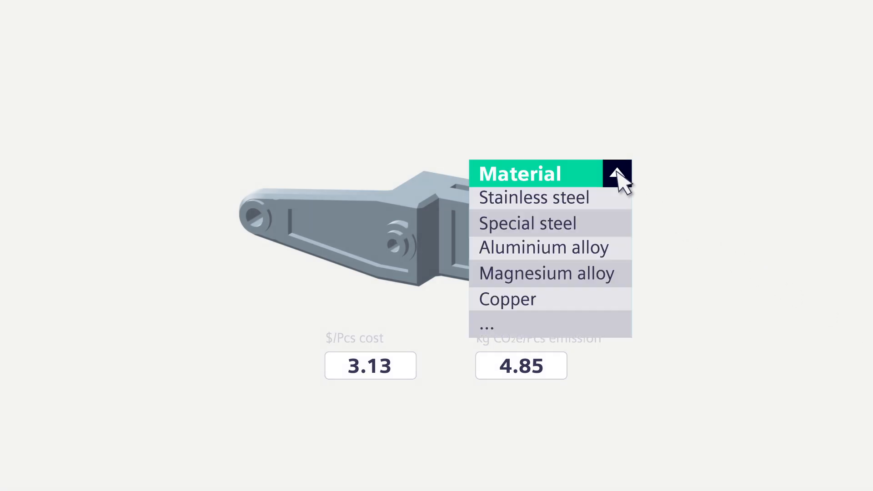
{"action": "left_click", "coordinate": [615, 172]}
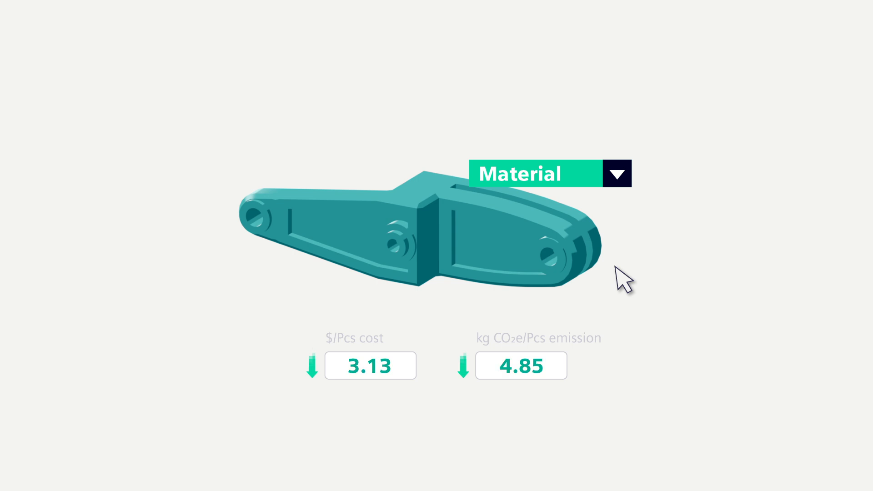
{"action": "left_click", "coordinate": [616, 173]}
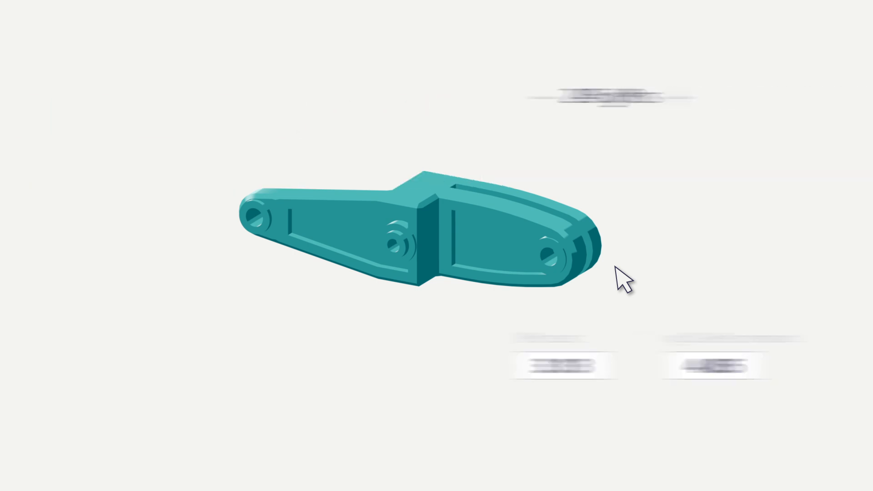